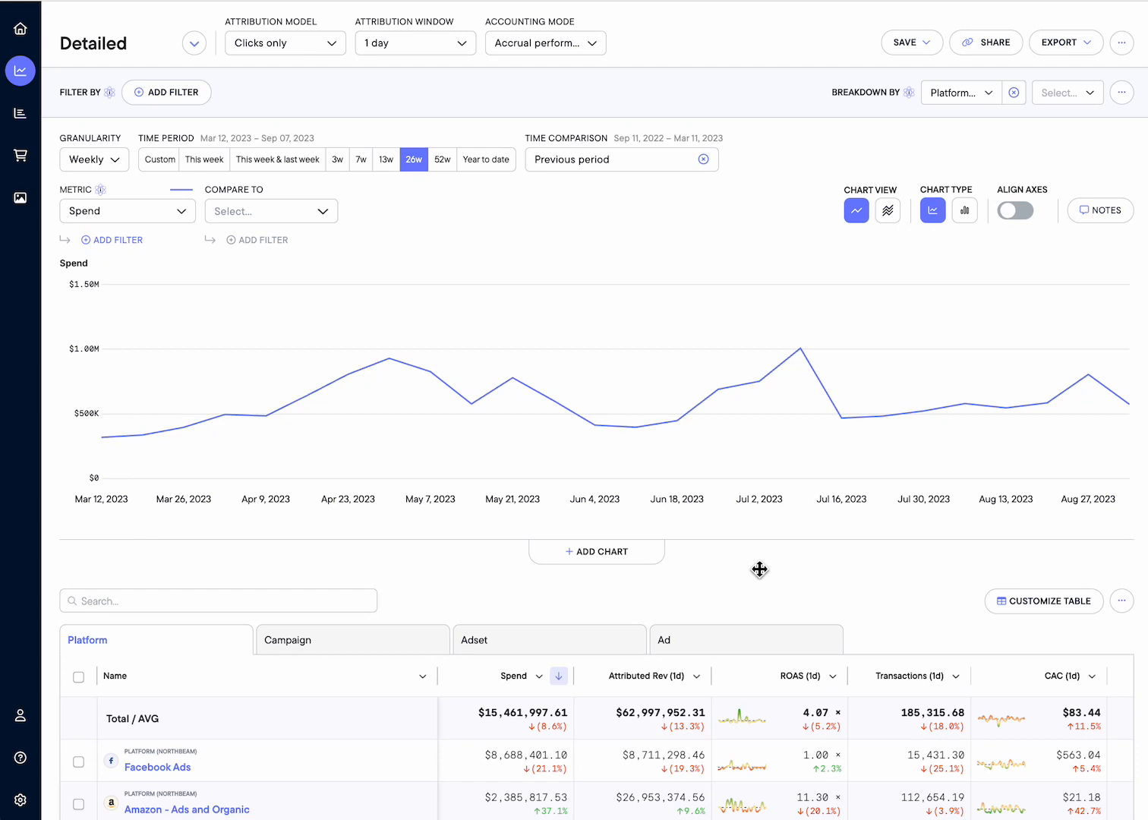
pyautogui.moveTo(478, 361)
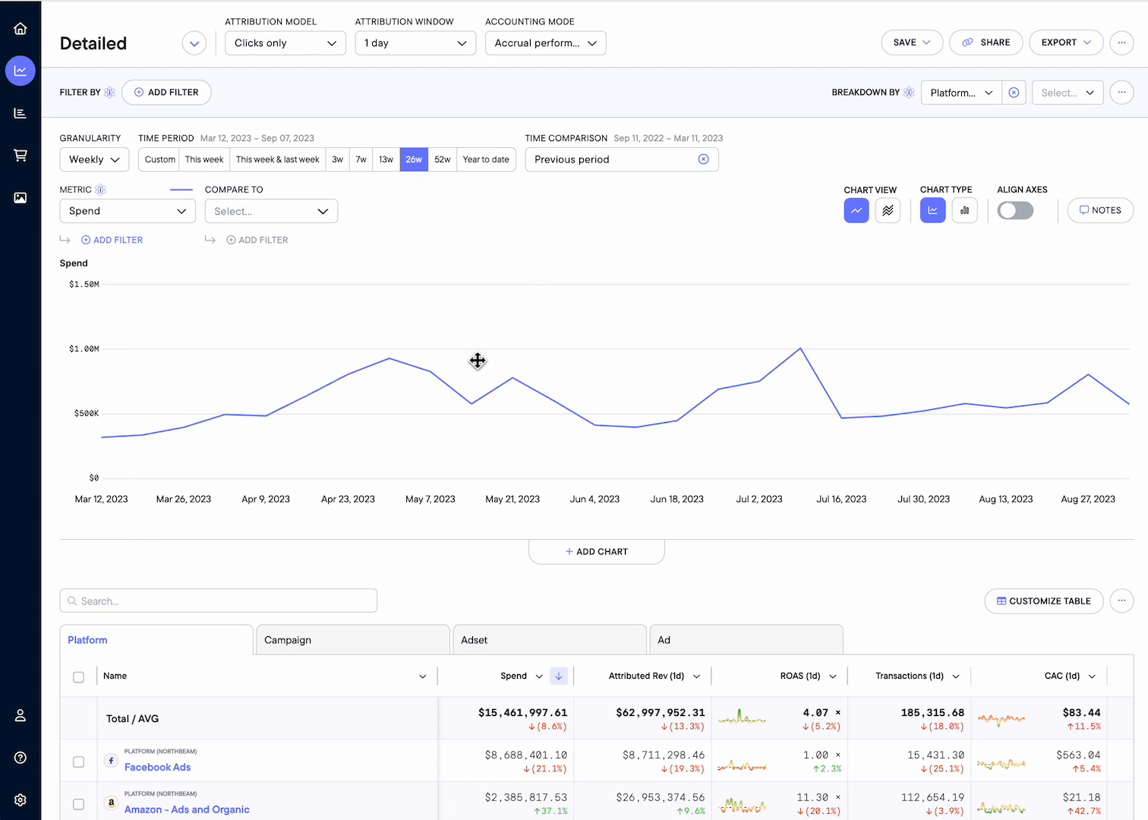
pyautogui.moveTo(440, 228)
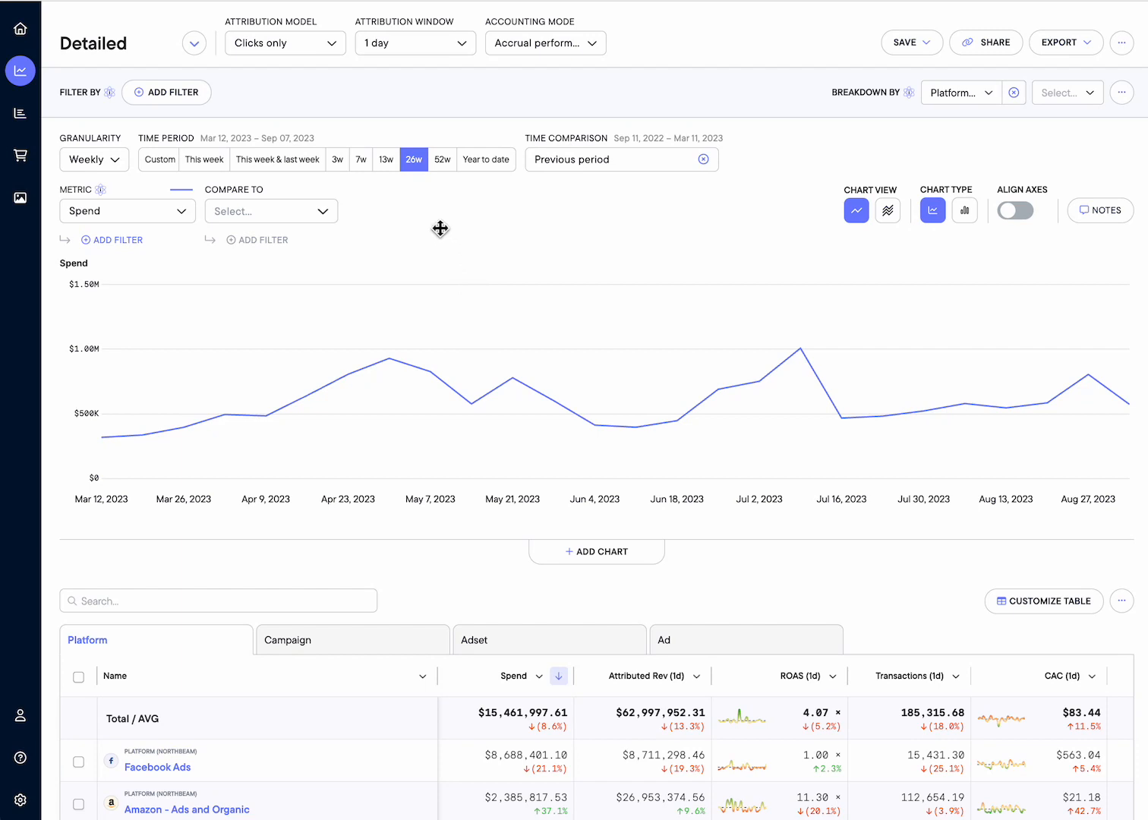
pyautogui.moveTo(444, 235)
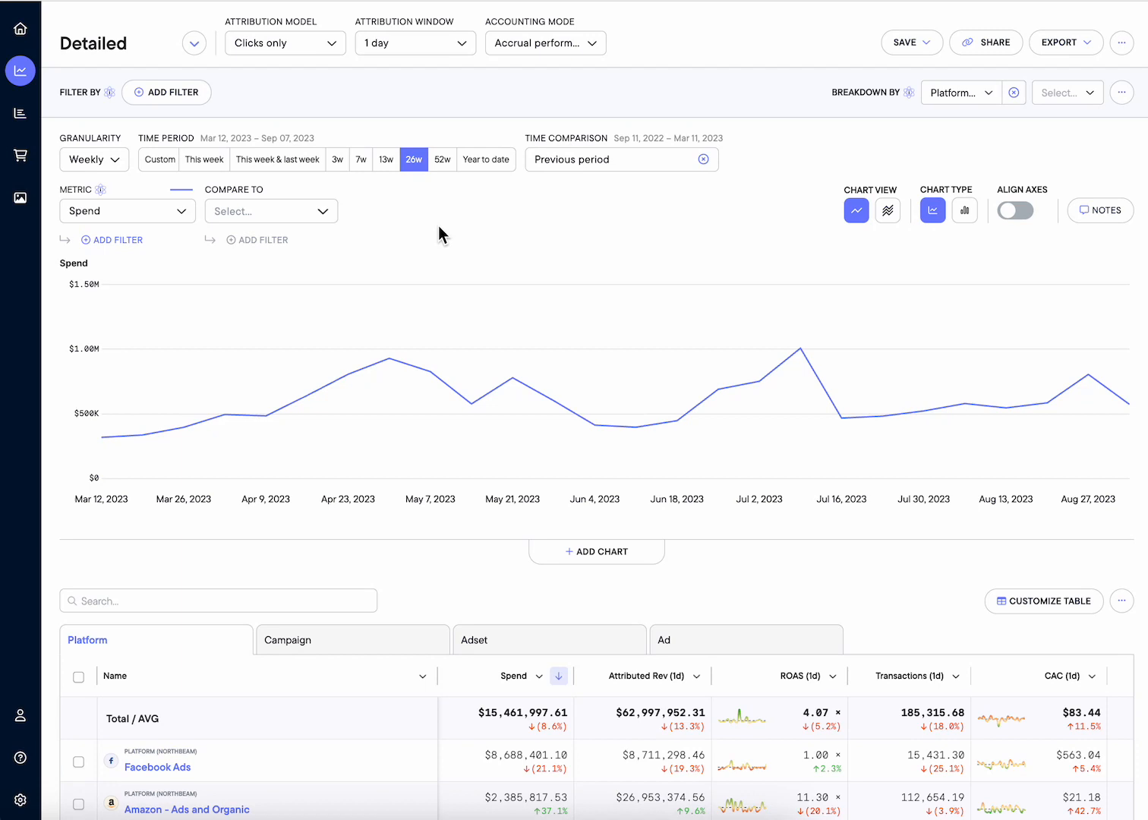
pyautogui.moveTo(94, 160)
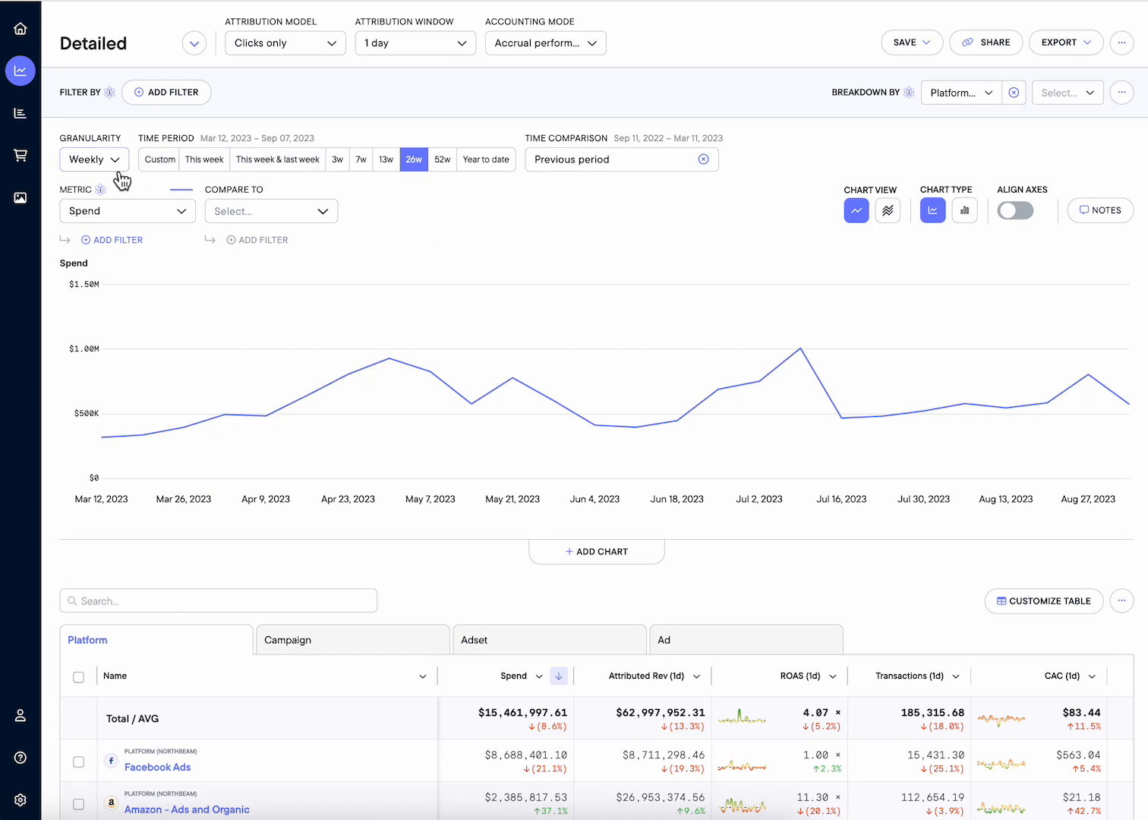
pyautogui.moveTo(478, 237)
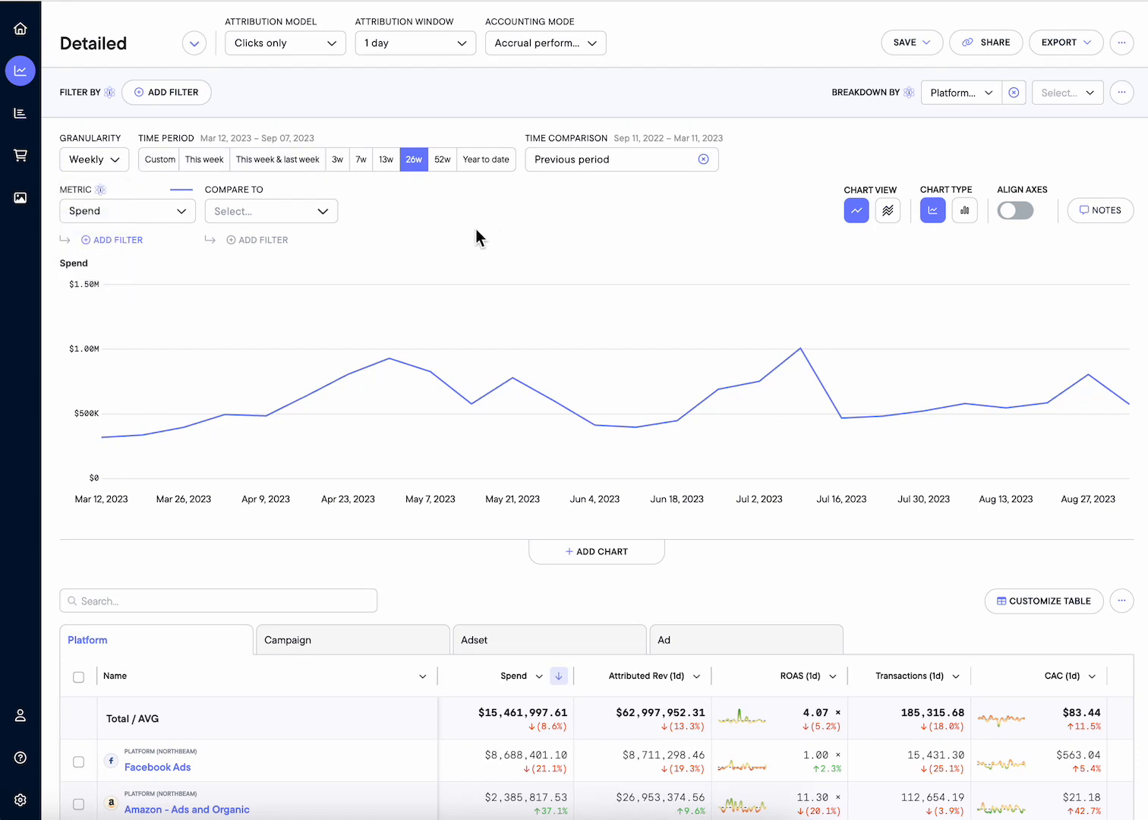
pyautogui.moveTo(357, 235)
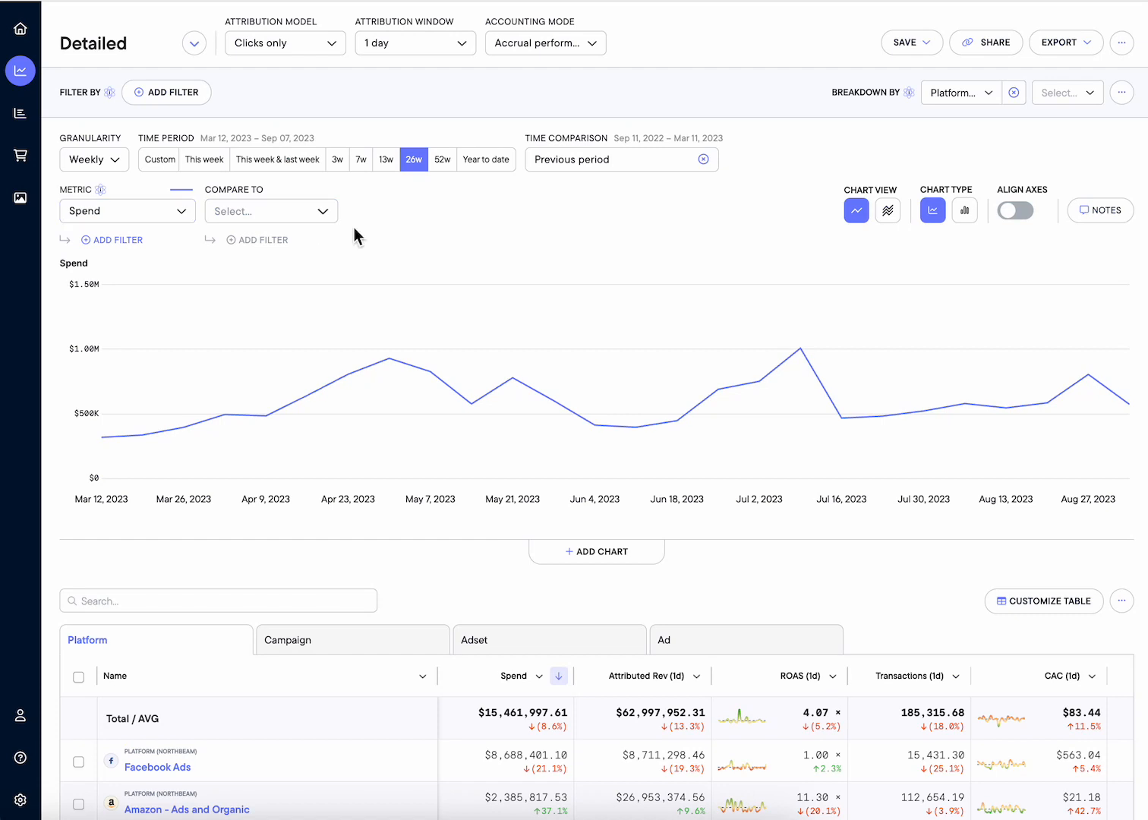
# Add Attributed Rev (1d) as the Compare To metric against weekly Spend.
pyautogui.click(270, 209)
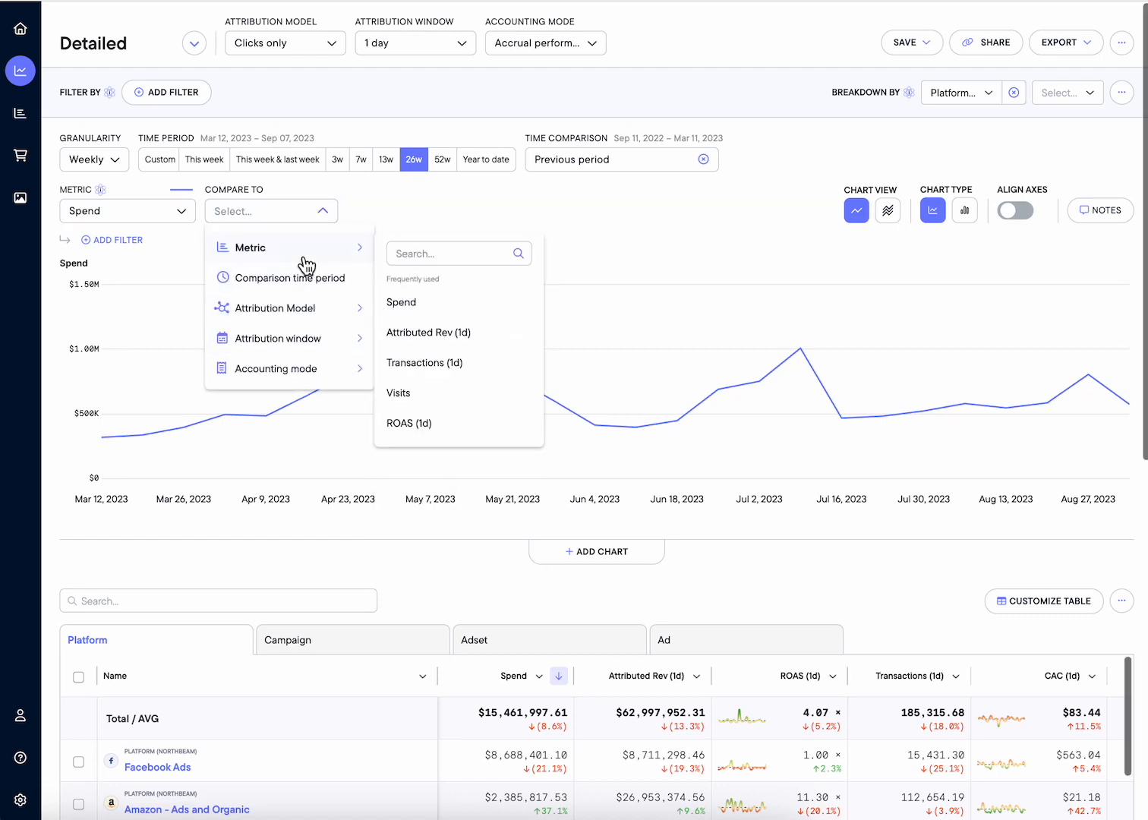
pyautogui.write('attr')
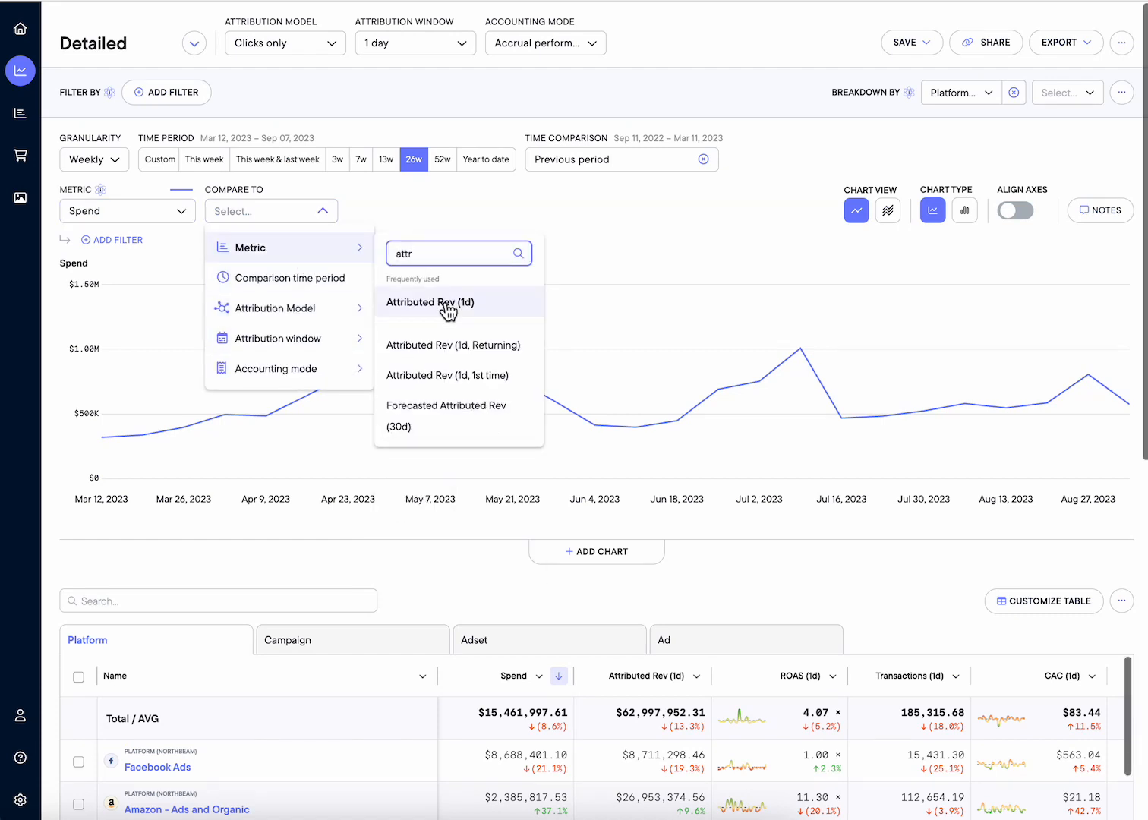
pyautogui.click(429, 302)
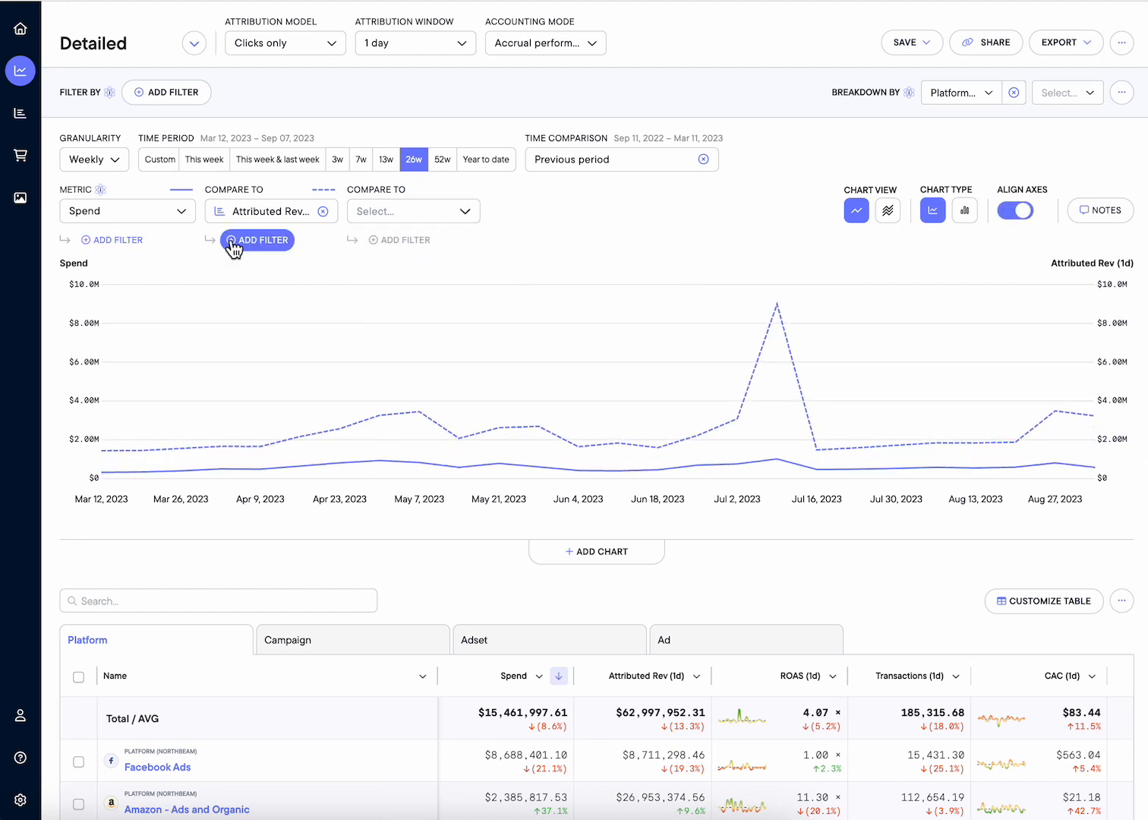
pyautogui.moveTo(111, 240)
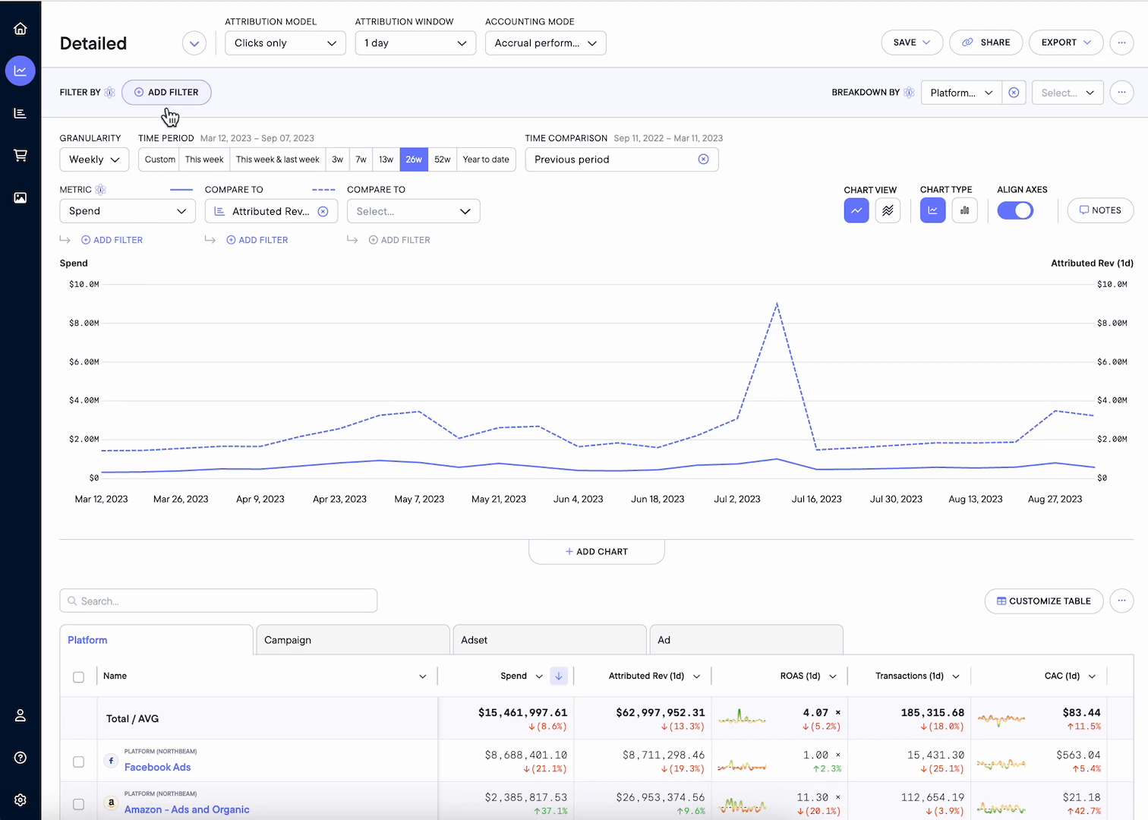
# Apply a single Funnel Stage filter to the Spend metric.
pyautogui.click(113, 240)
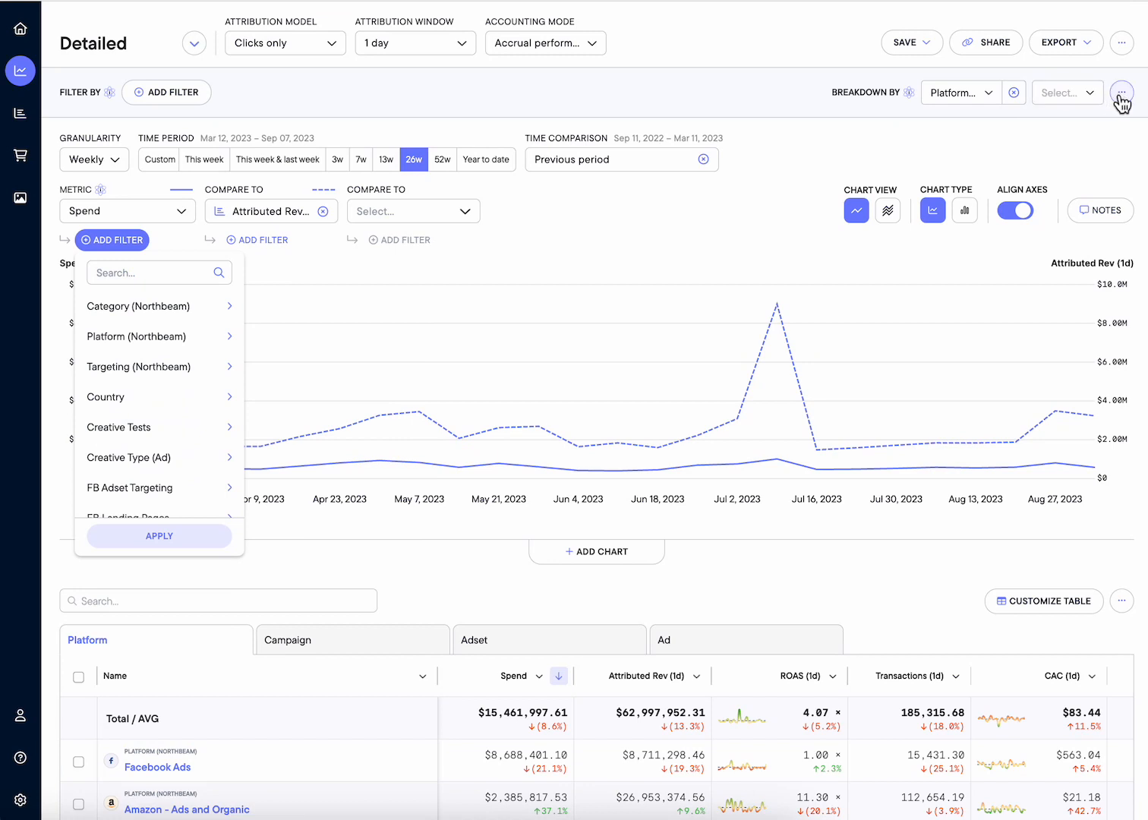
pyautogui.click(152, 427)
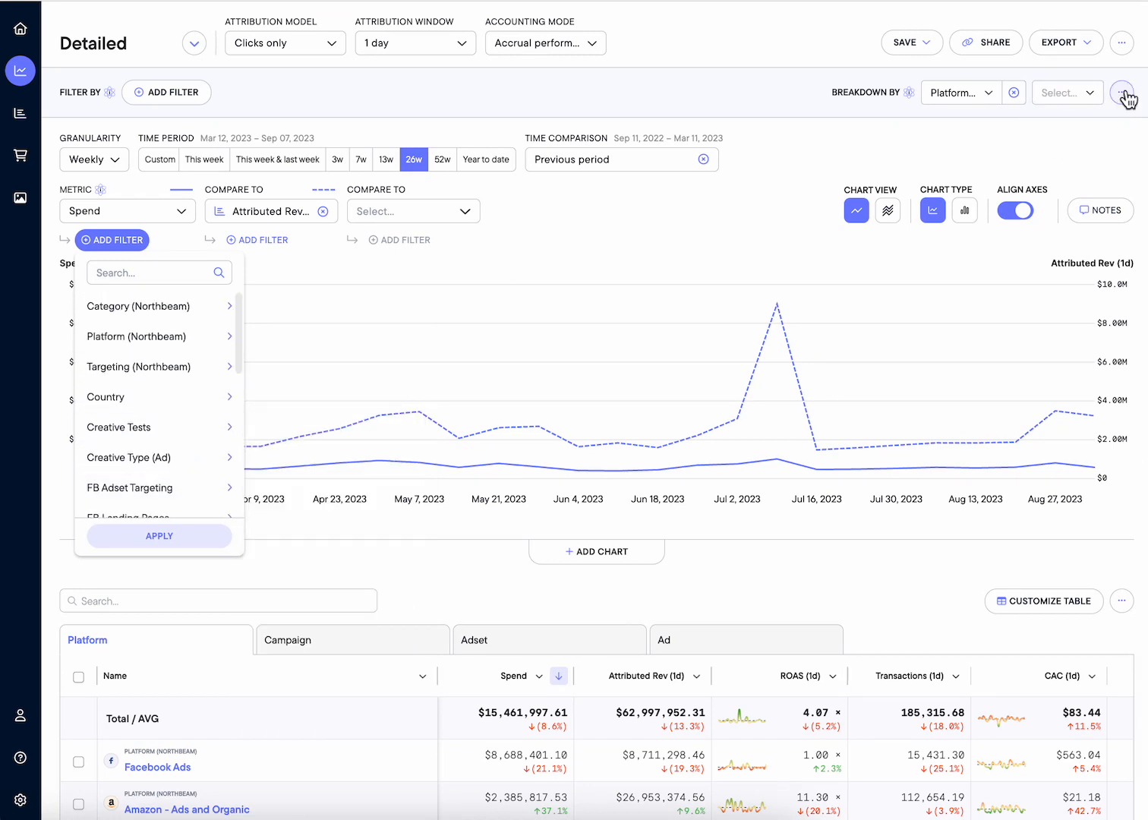
pyautogui.click(1122, 91)
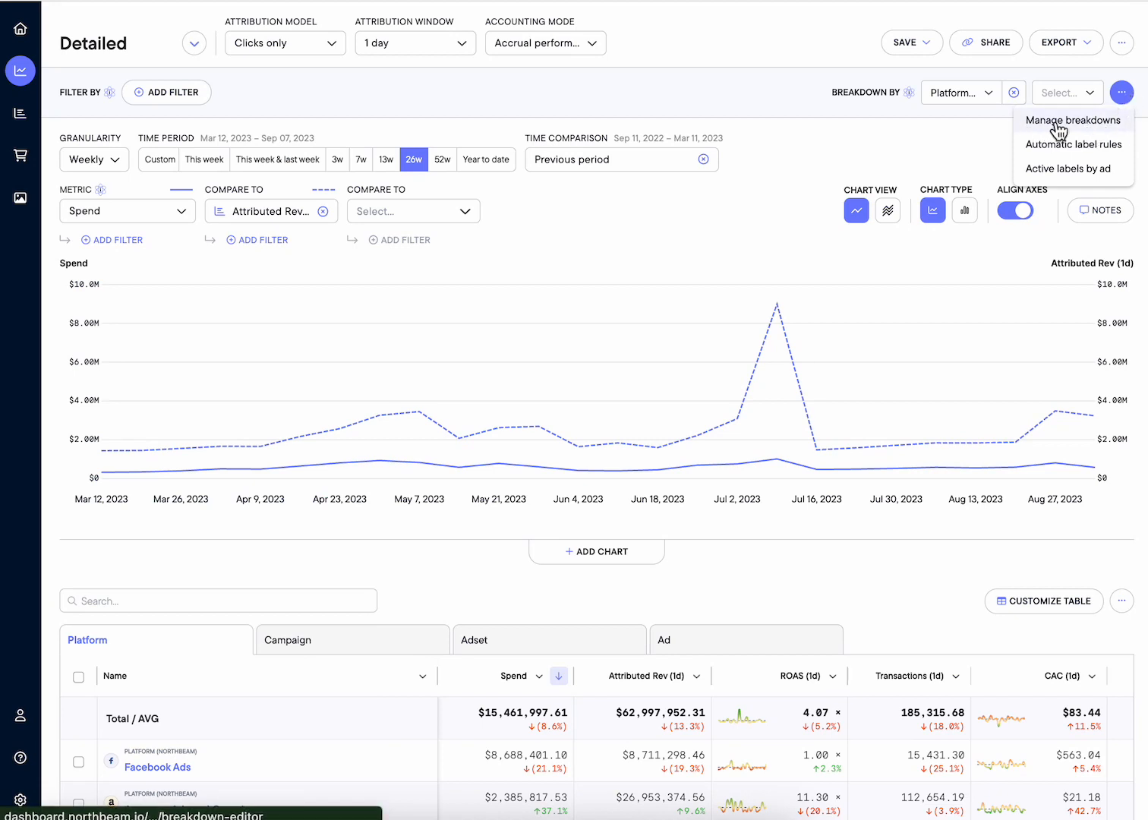
pyautogui.click(112, 240)
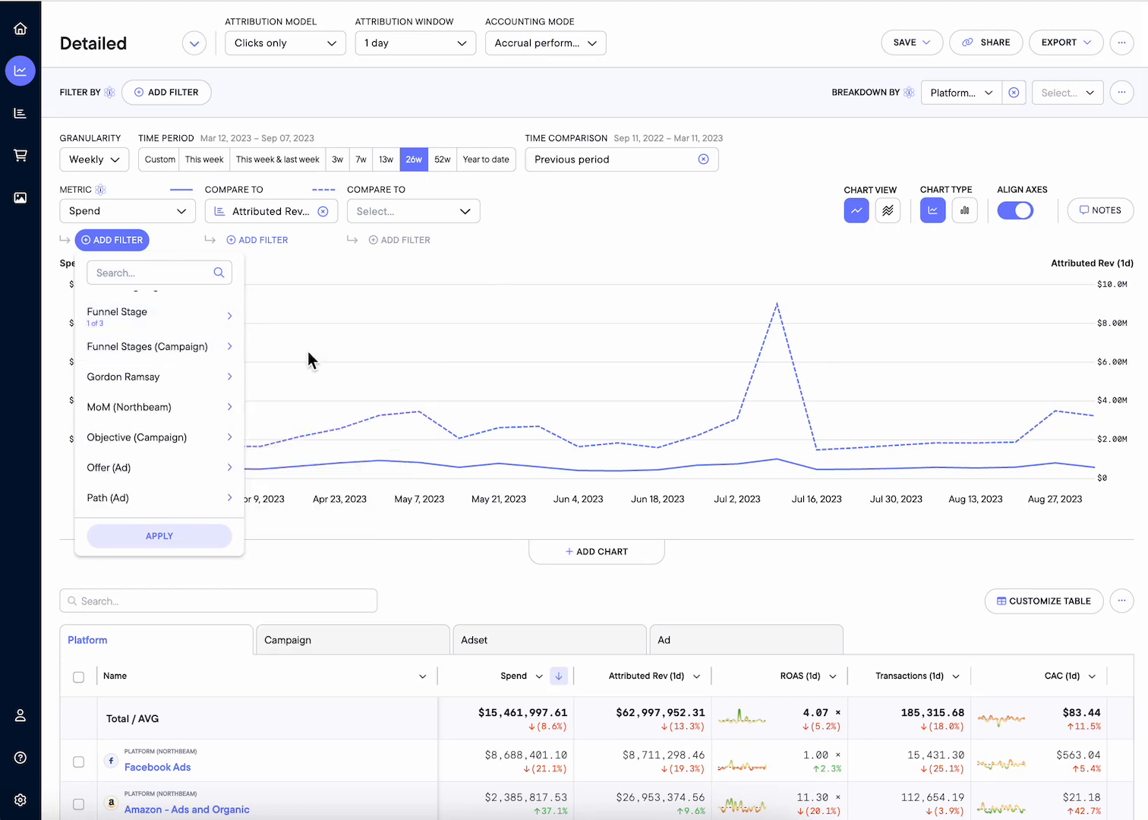
pyautogui.click(158, 535)
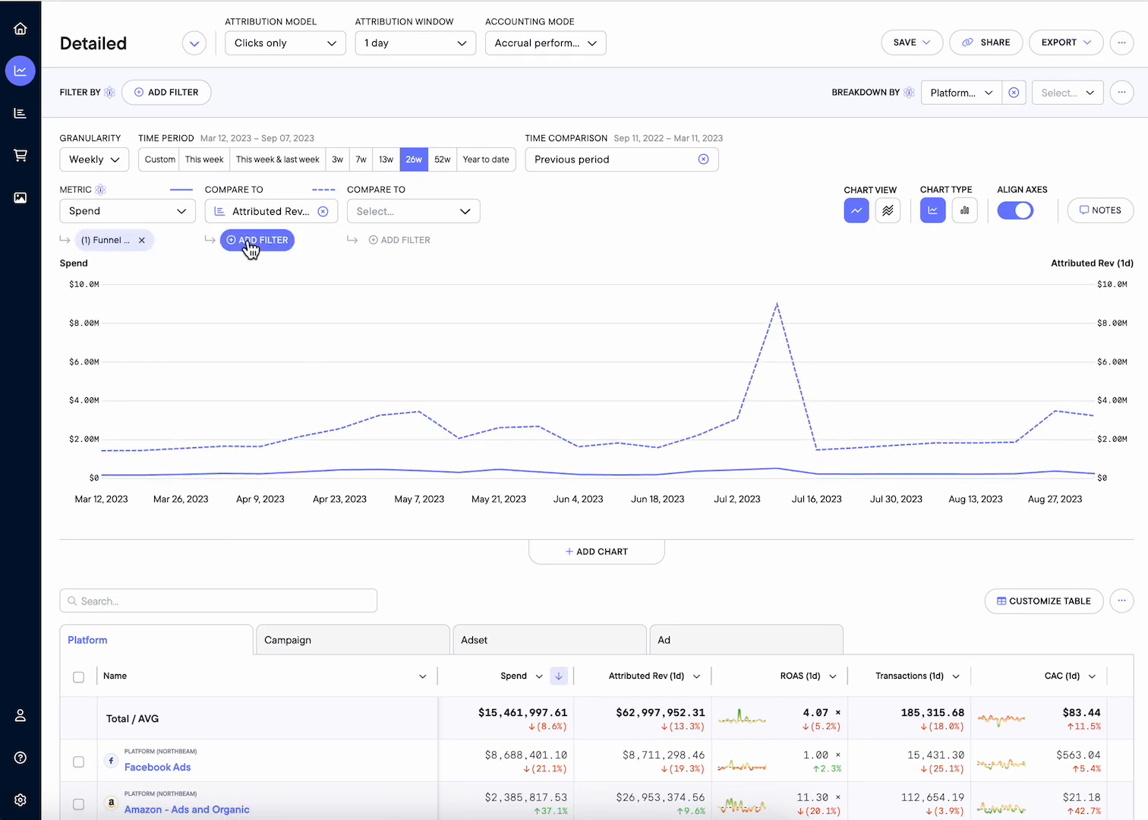
pyautogui.click(257, 240)
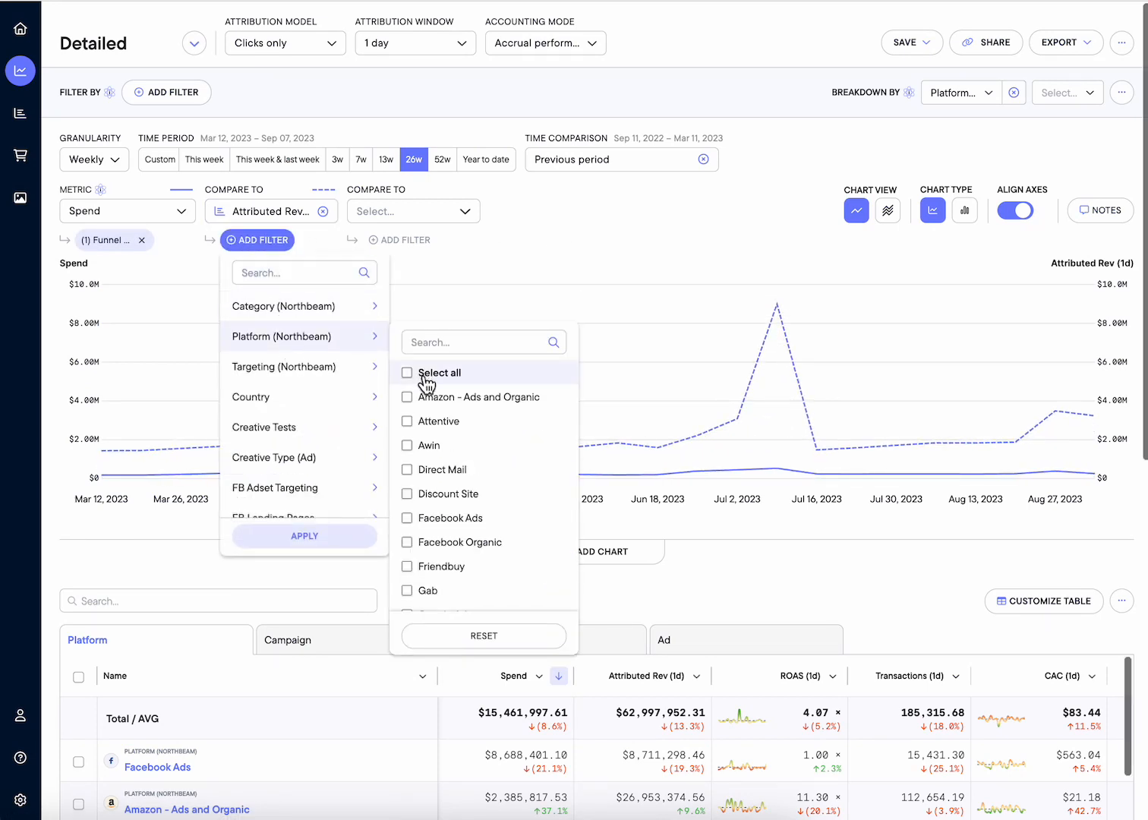
pyautogui.click(303, 535)
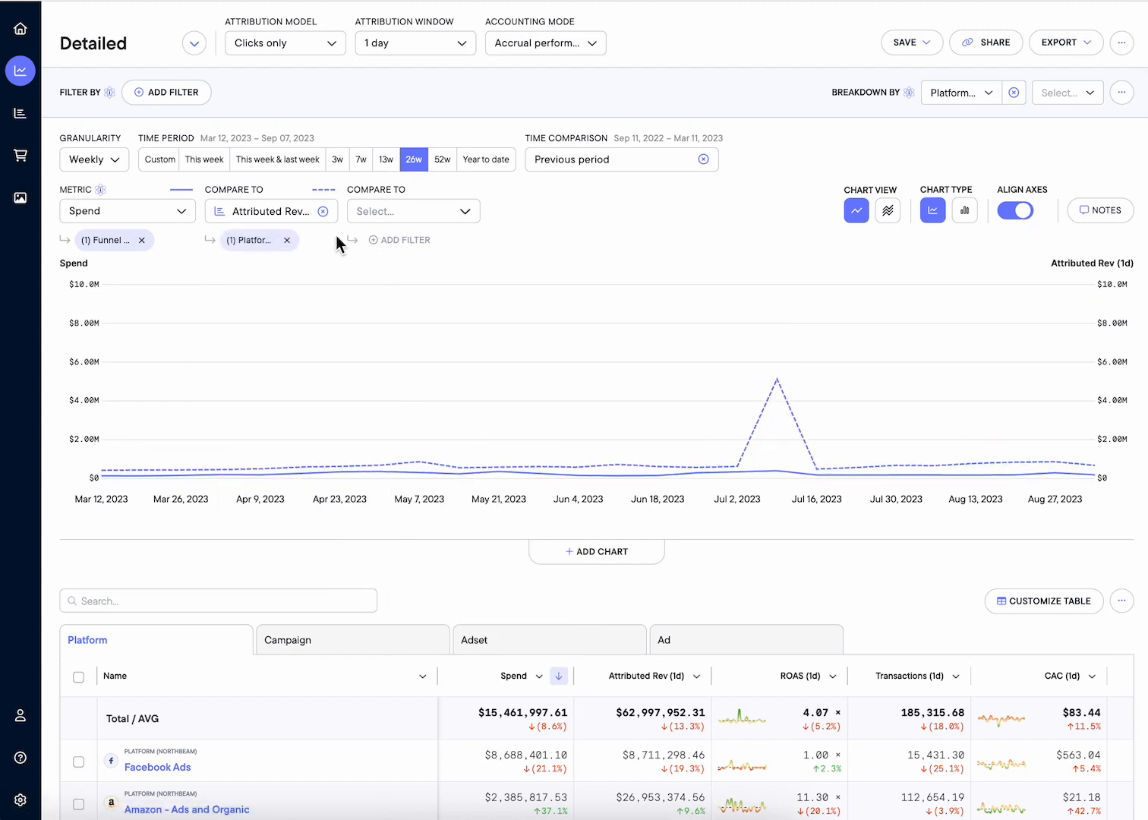
pyautogui.moveTo(106, 240)
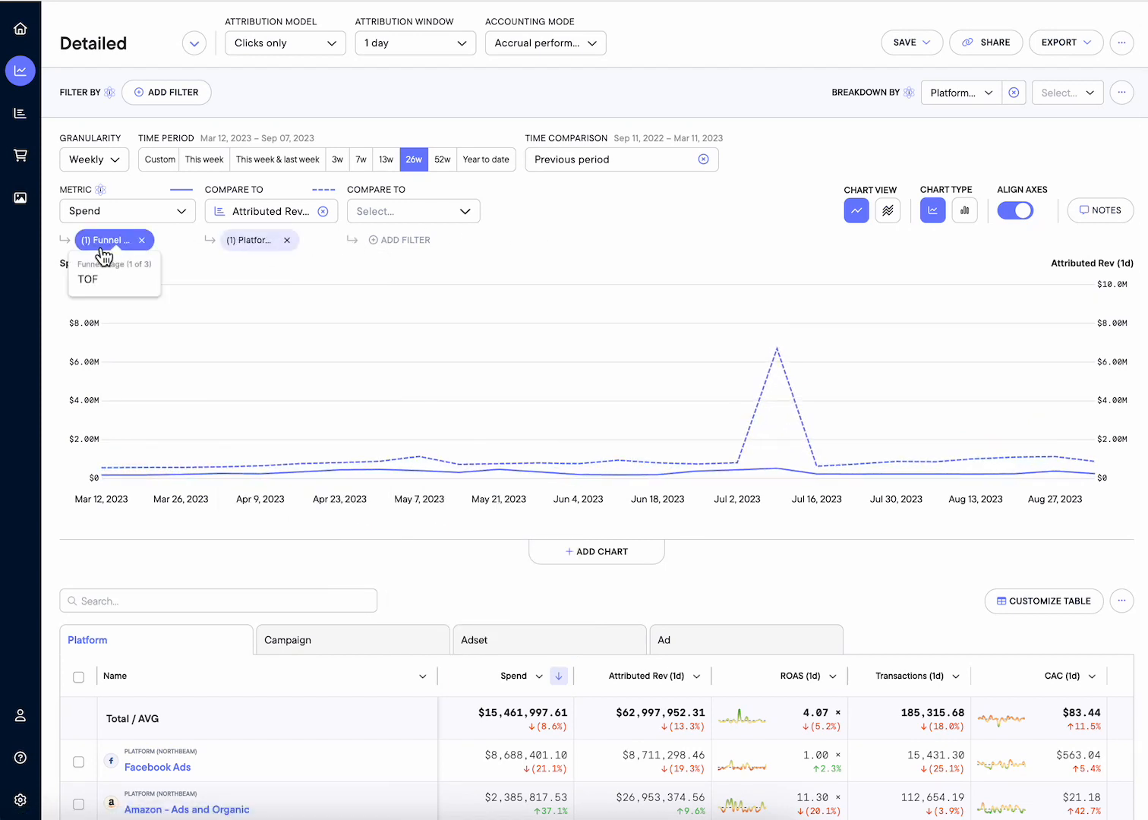
pyautogui.moveTo(224, 258)
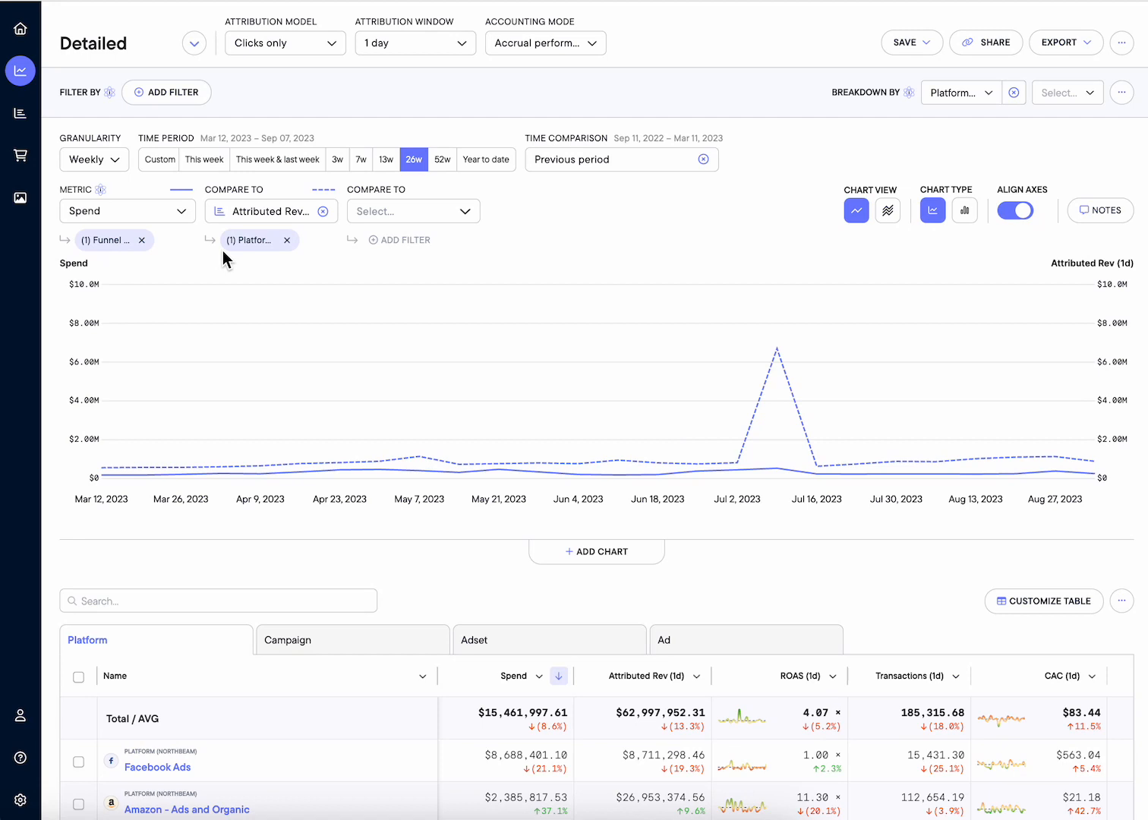
pyautogui.moveTo(646, 317)
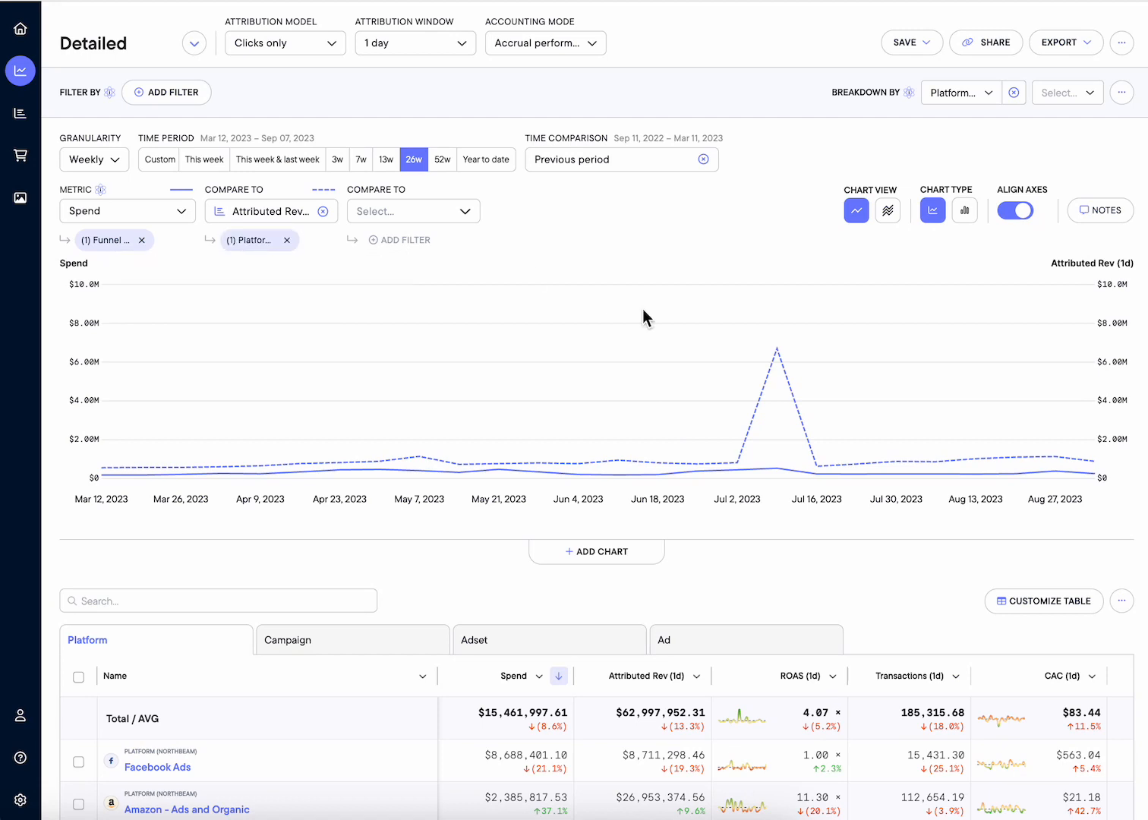
# Switch off Align Axes so Spend and Attributed Rev (1d) use independent scales.
pyautogui.click(1014, 209)
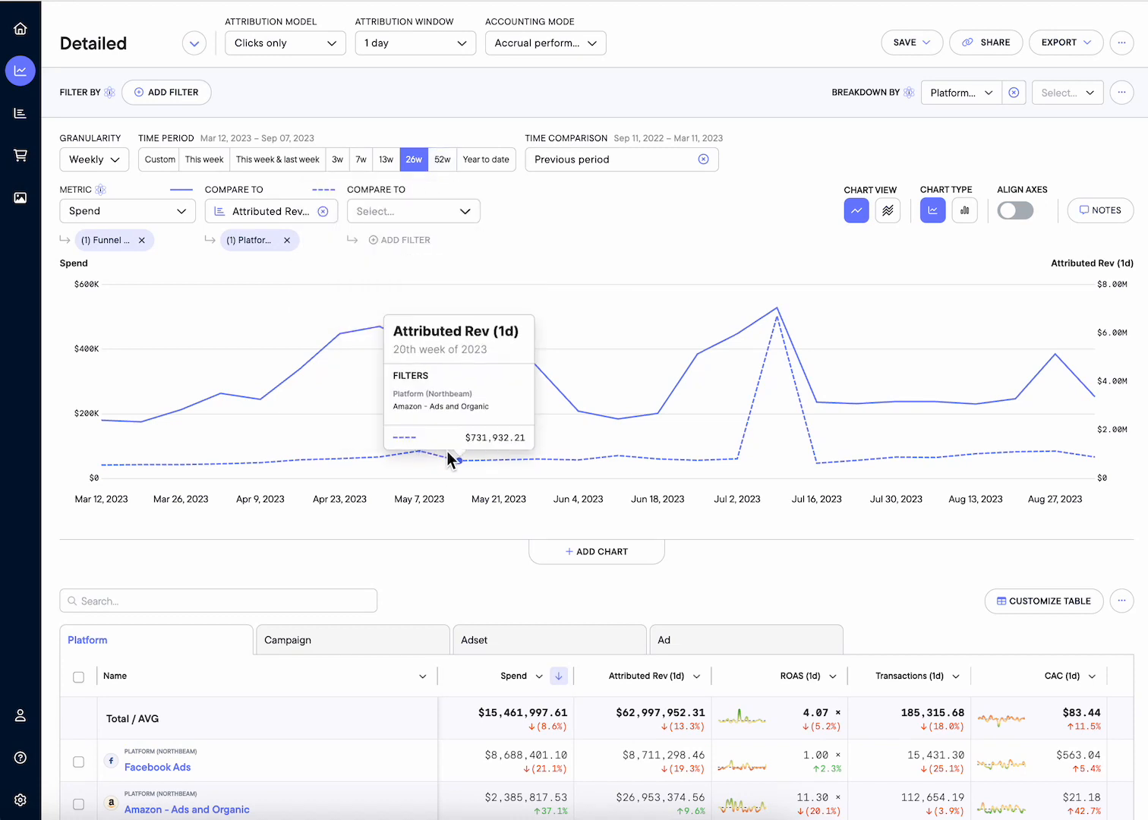
pyautogui.moveTo(419, 453)
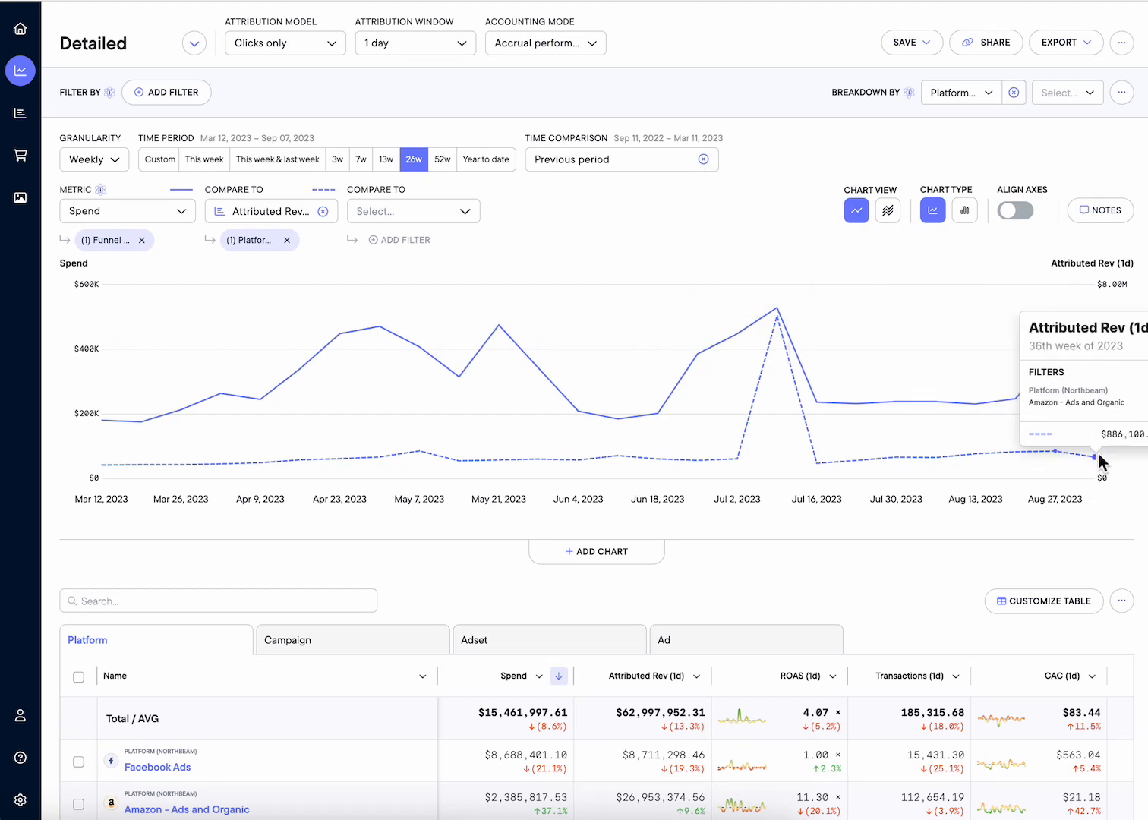
pyautogui.moveTo(636, 261)
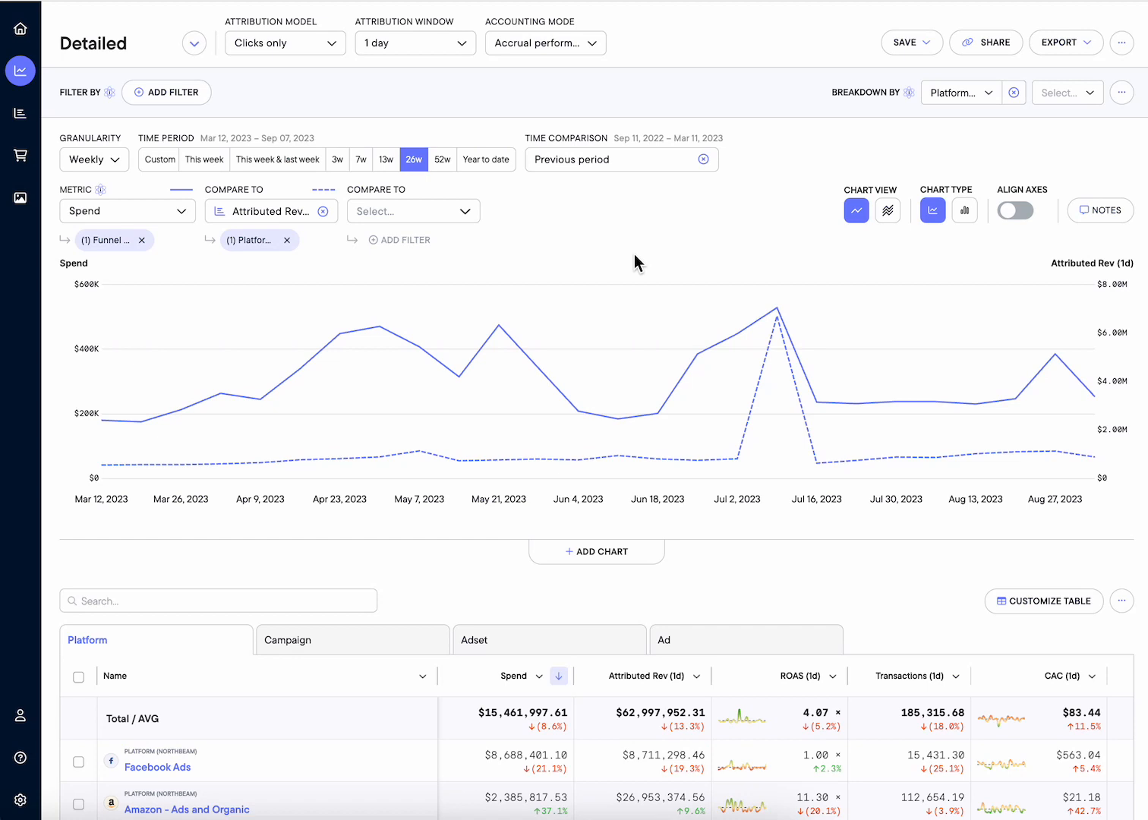
pyautogui.moveTo(498, 249)
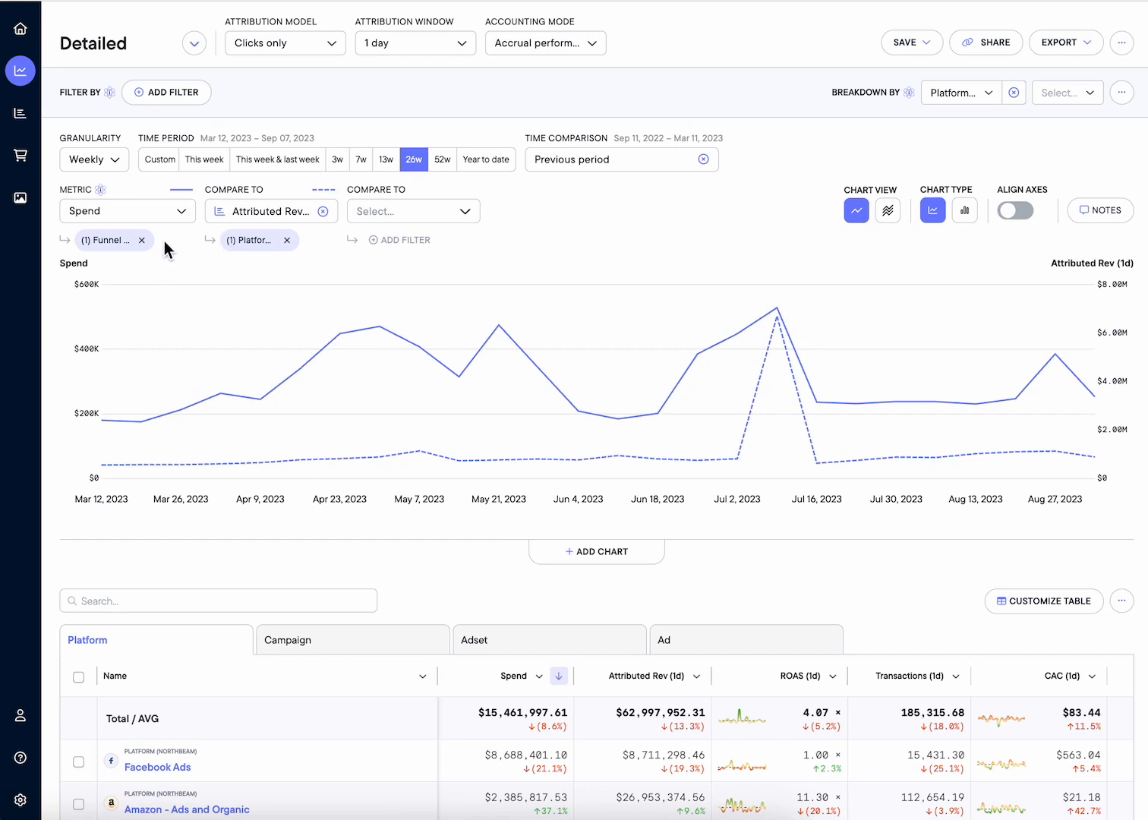
pyautogui.moveTo(106, 240)
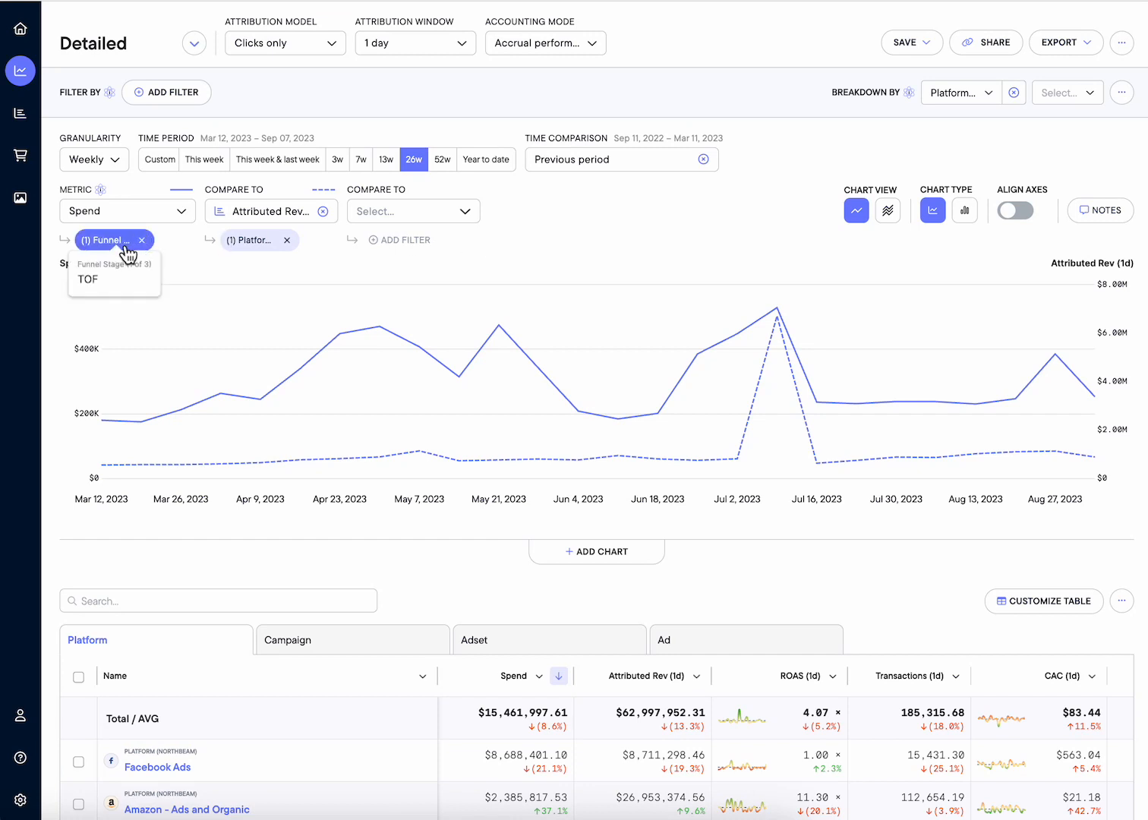
# Filter Spend by Platform (Northbeam) to Facebook Ads and Google Ads.
pyautogui.click(107, 239)
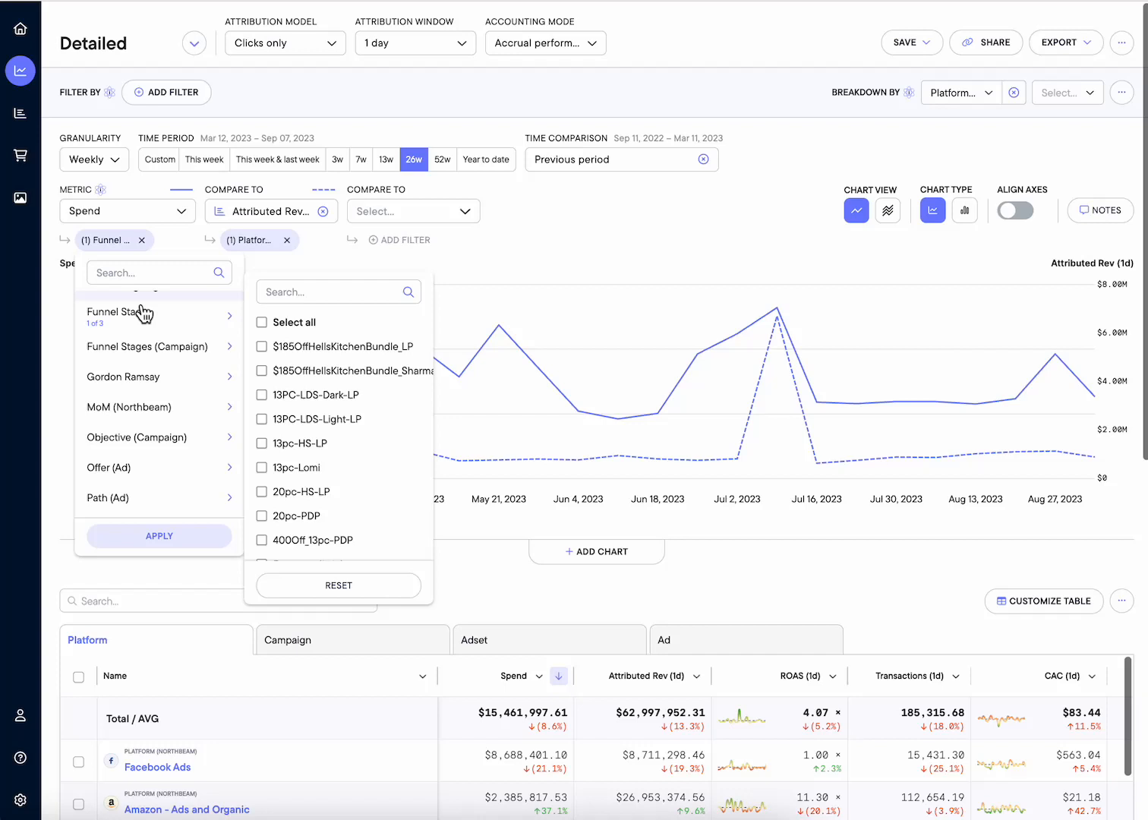
pyautogui.write('plat')
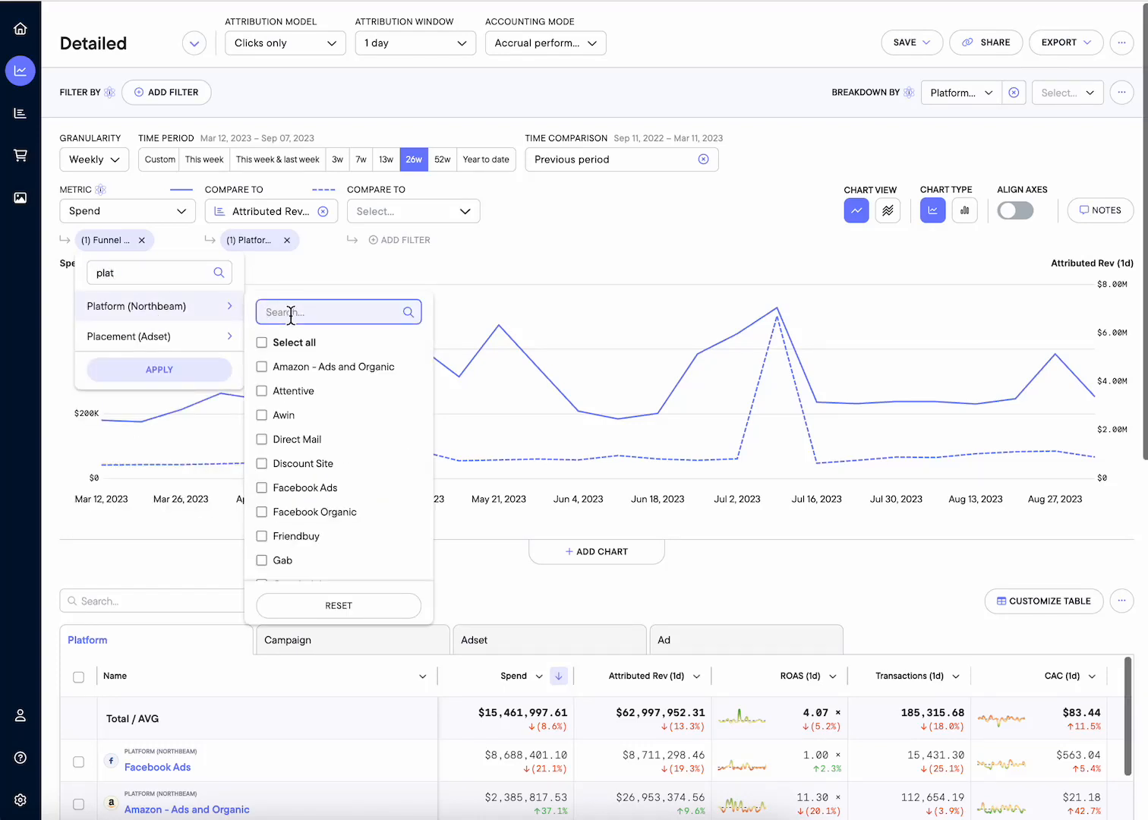
pyautogui.write('face')
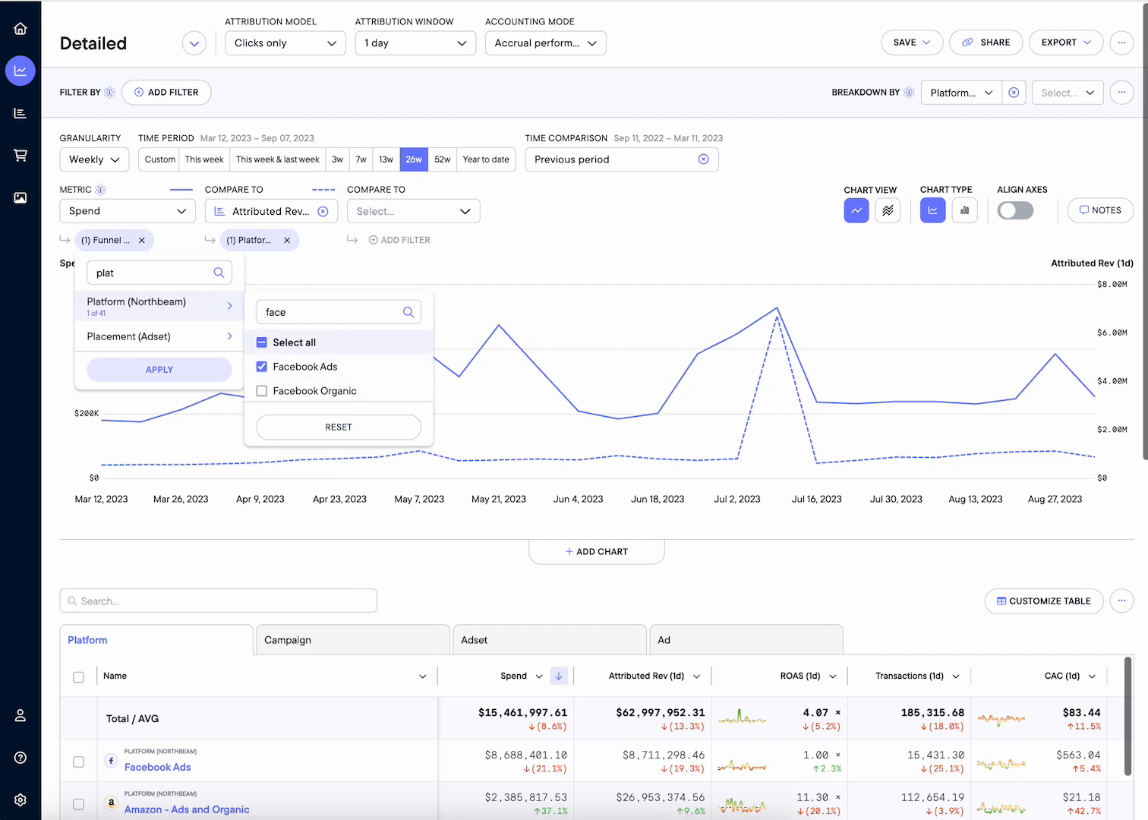
pyautogui.write('googl')
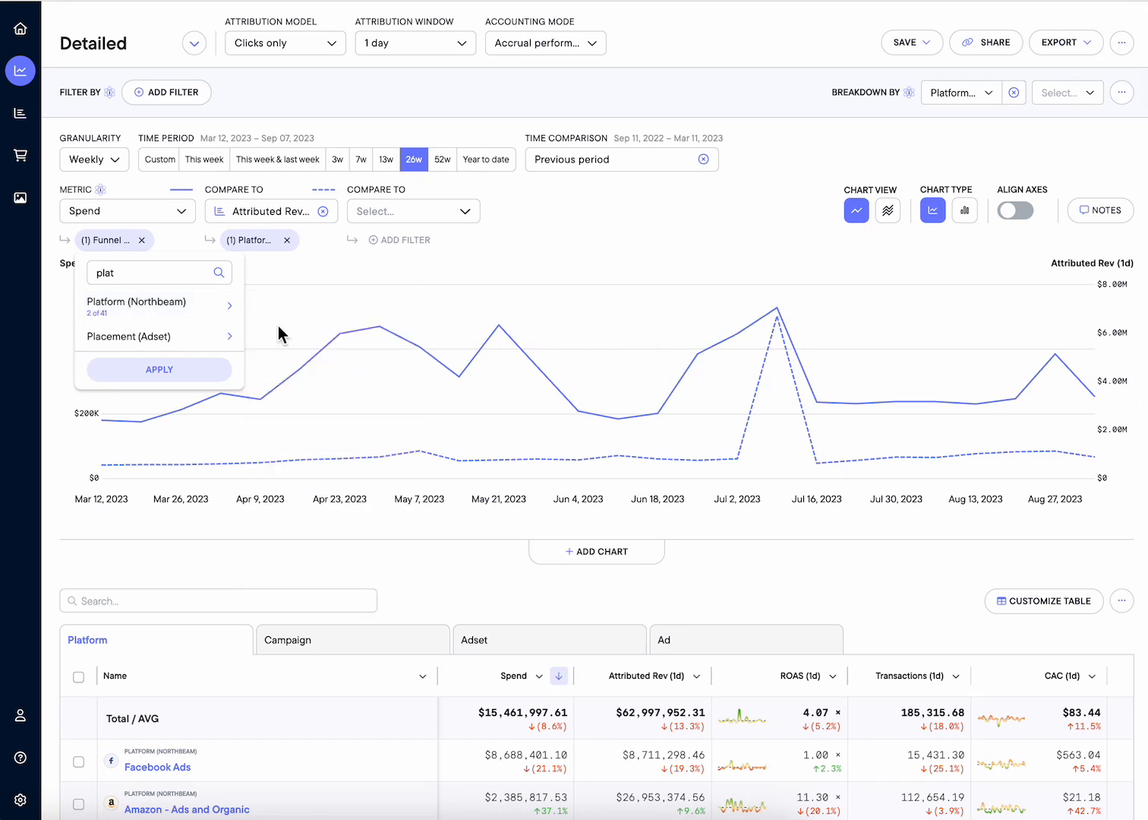
pyautogui.click(158, 369)
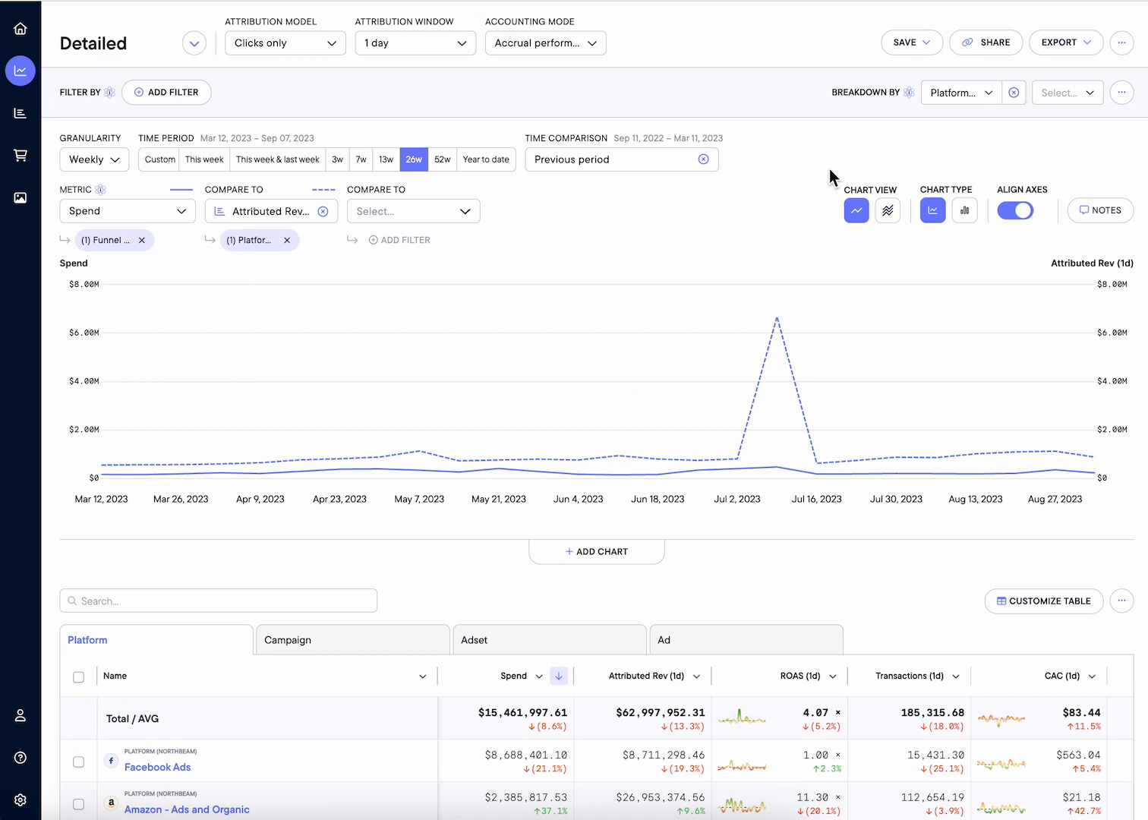
pyautogui.moveTo(109, 240)
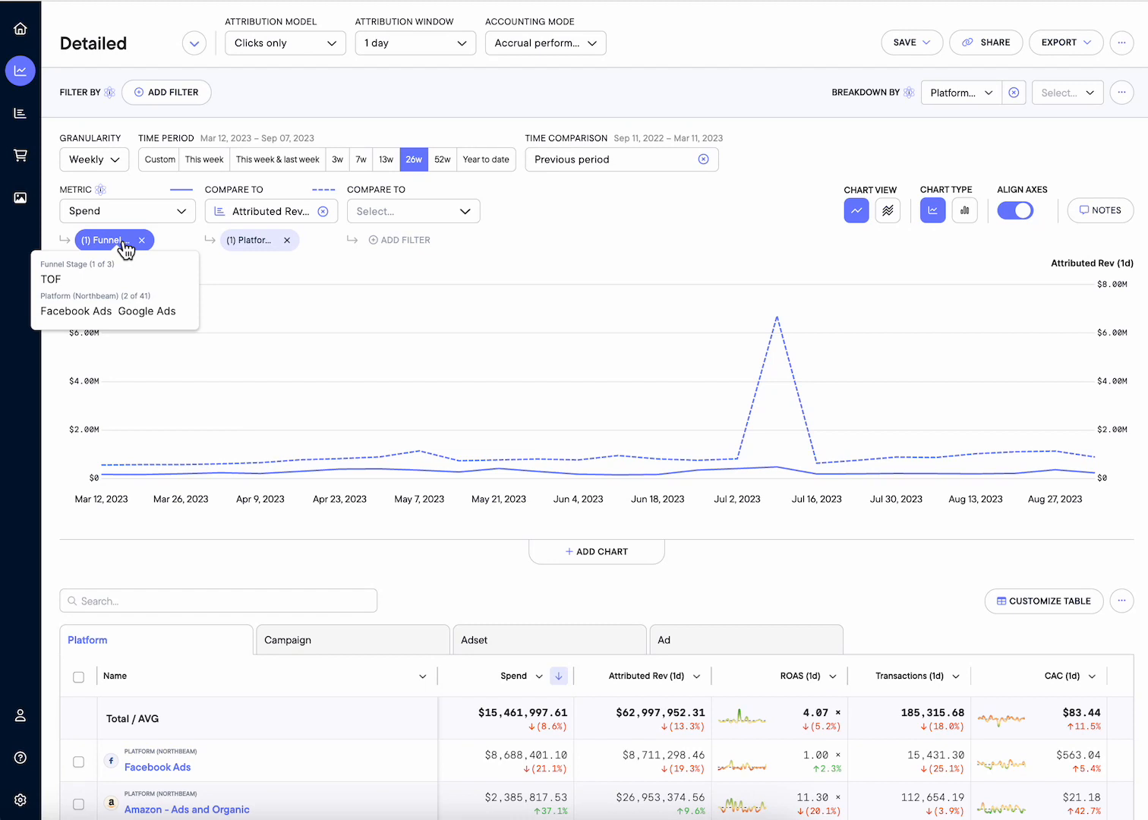
# Separate the axis scales again and review Attributed Rev's Amazon platform filter.
pyautogui.click(1015, 209)
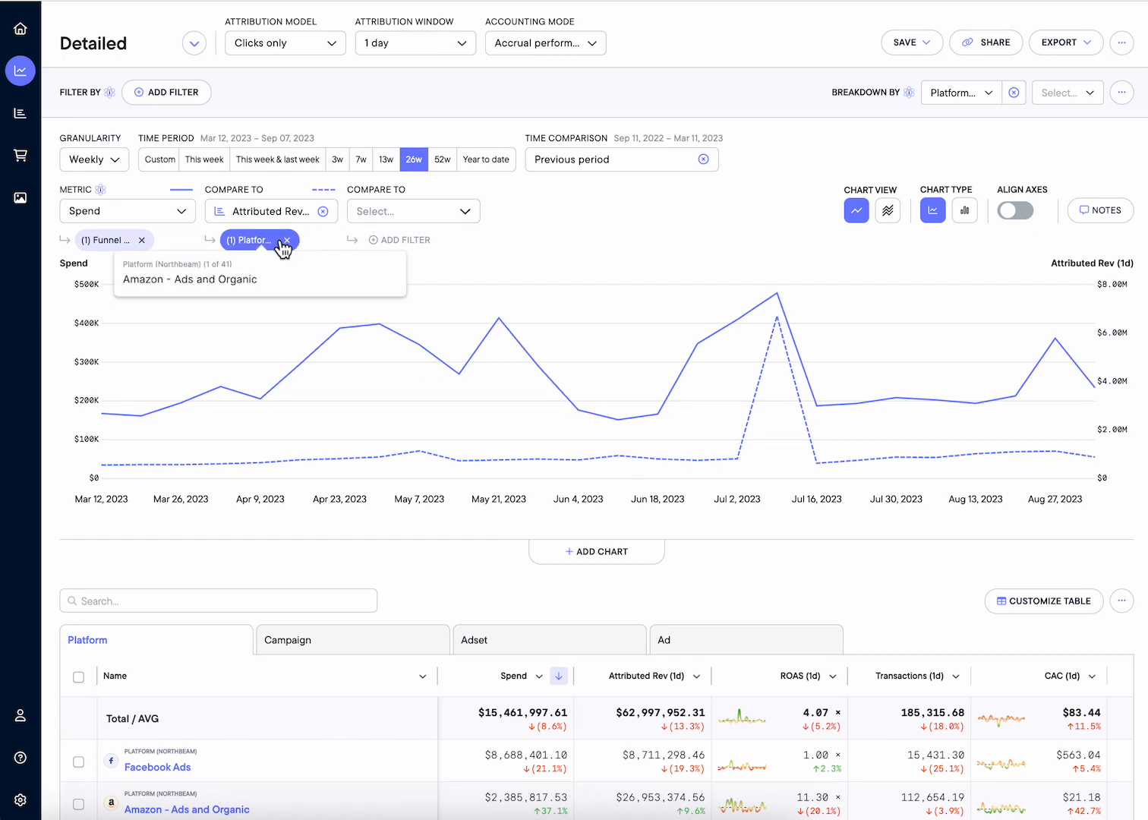
pyautogui.moveTo(306, 251)
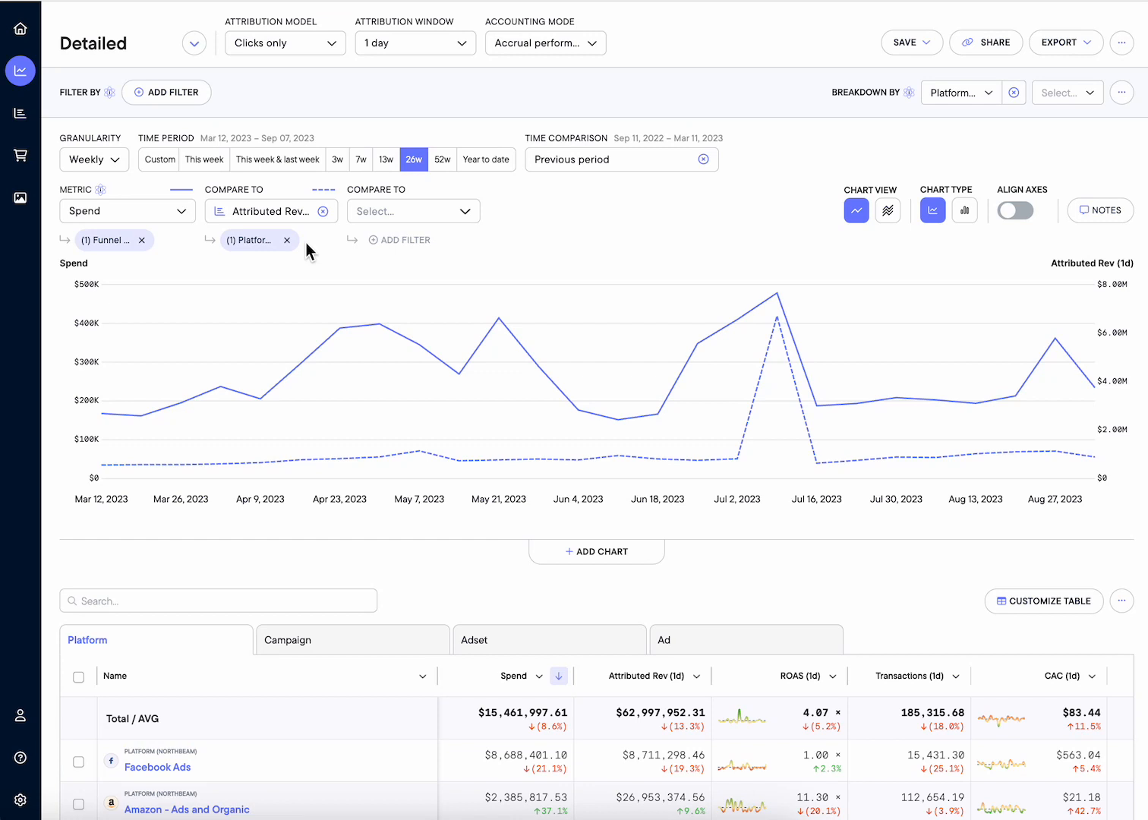
pyautogui.click(252, 239)
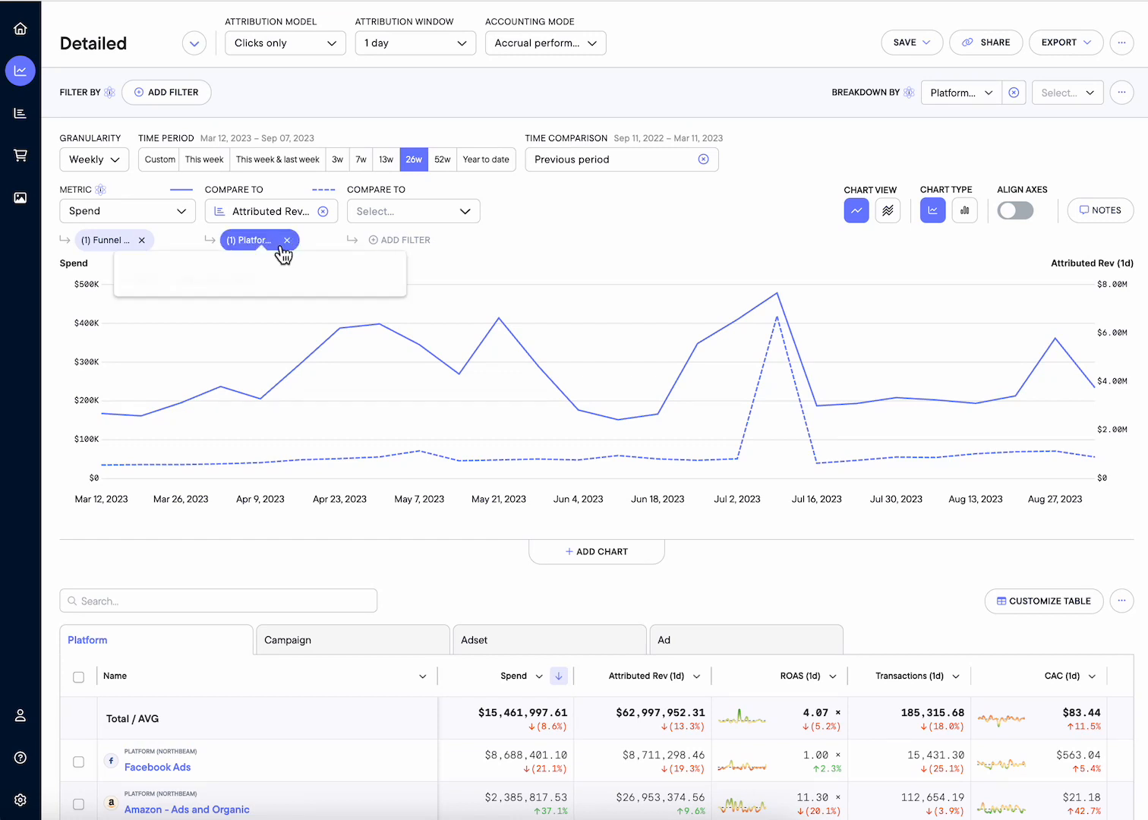